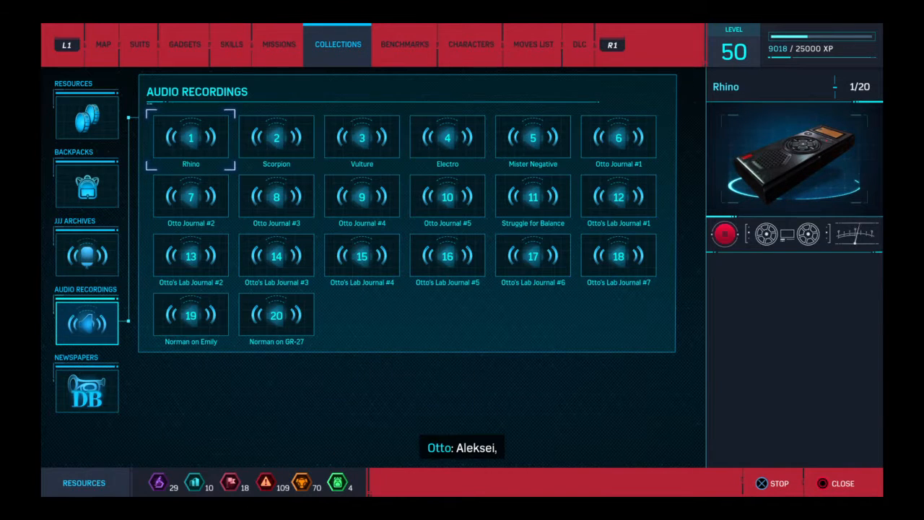
# Play the Rhino and Scorpion audio recordings, leaving Electro (4 of 20) next
pyautogui.click(276, 138)
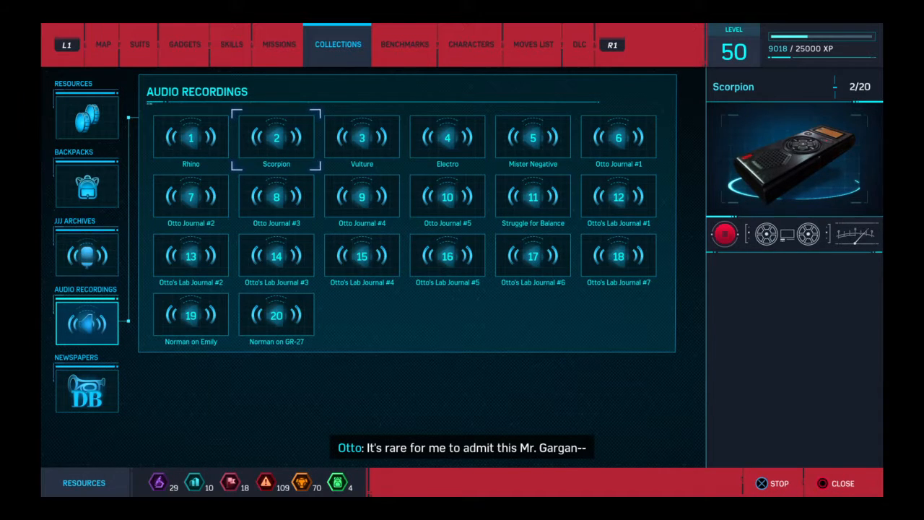
pyautogui.click(361, 137)
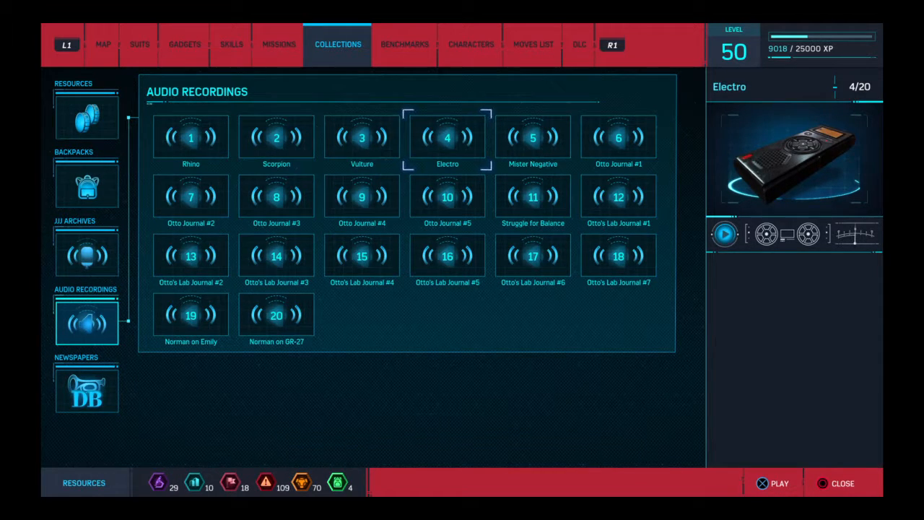
# Play the Electro and Mister Negative recordings so Otto Journal #1 starts
pyautogui.click(533, 138)
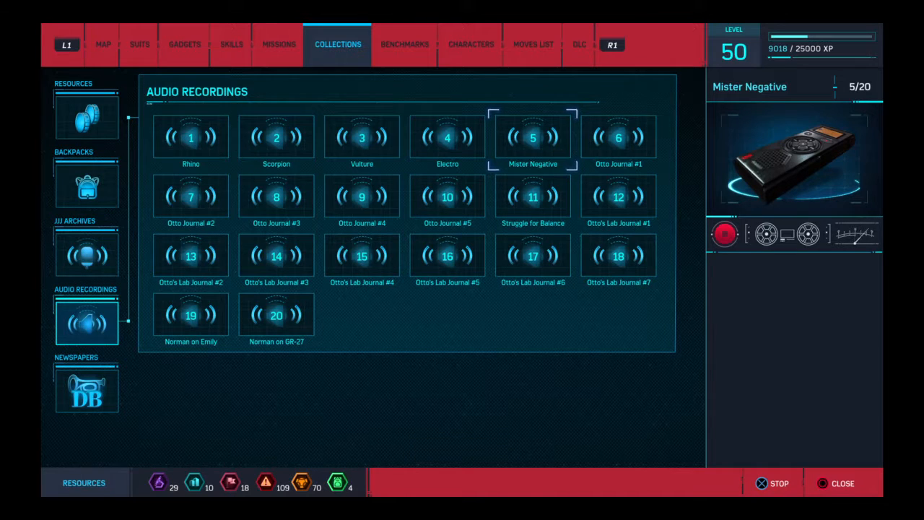
pyautogui.click(618, 137)
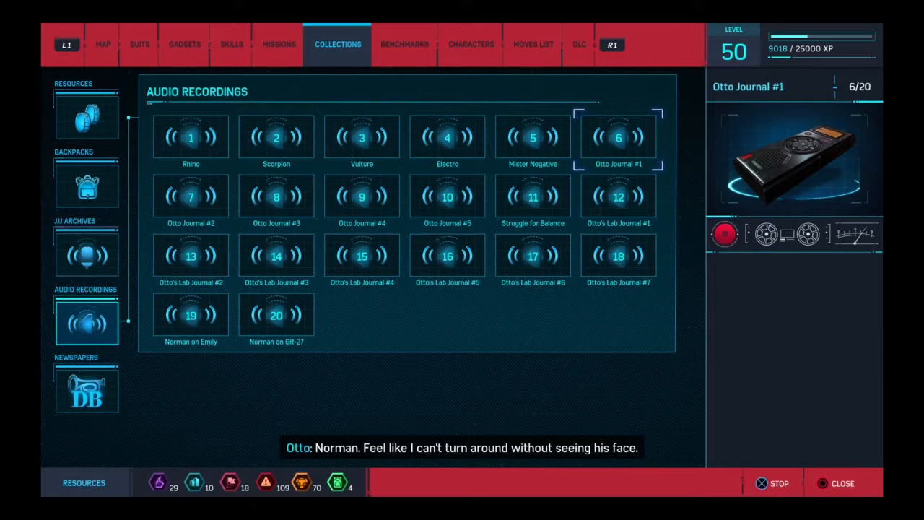
# Play Otto Journals #1 and #2, then select Otto Journal #3
pyautogui.click(191, 197)
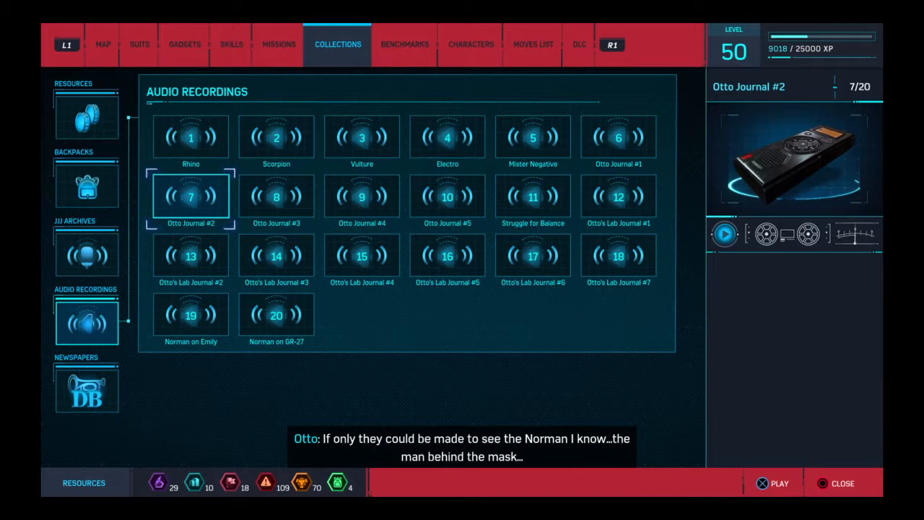
pyautogui.click(772, 483)
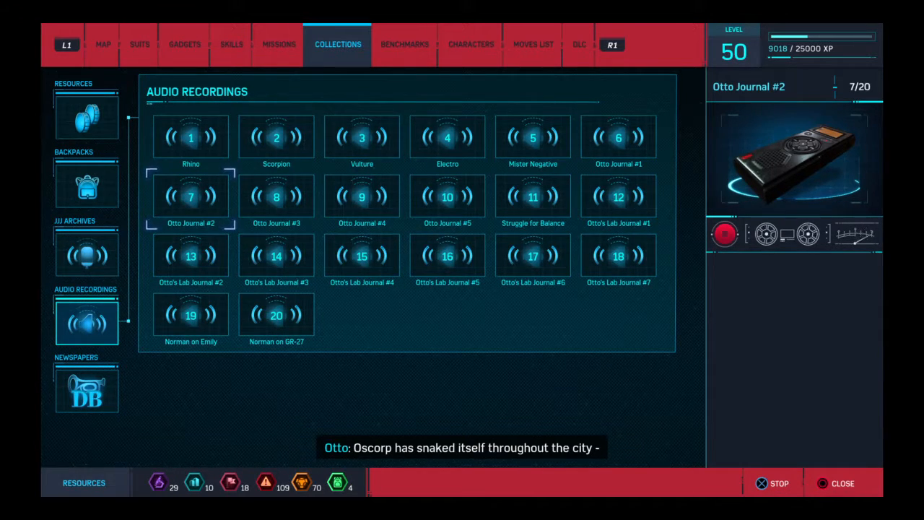
pyautogui.click(276, 196)
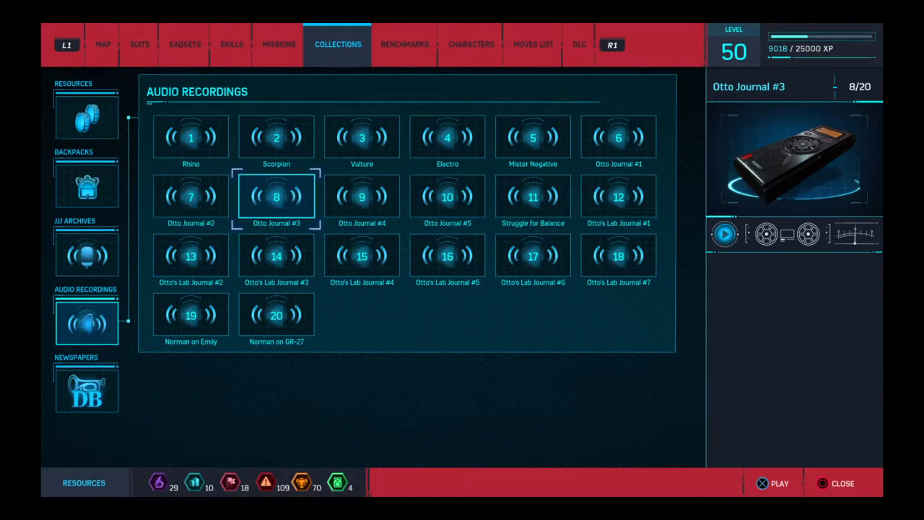
# Play Otto Journals #3 and #4, with Otto Journal #5 starting
pyautogui.click(362, 196)
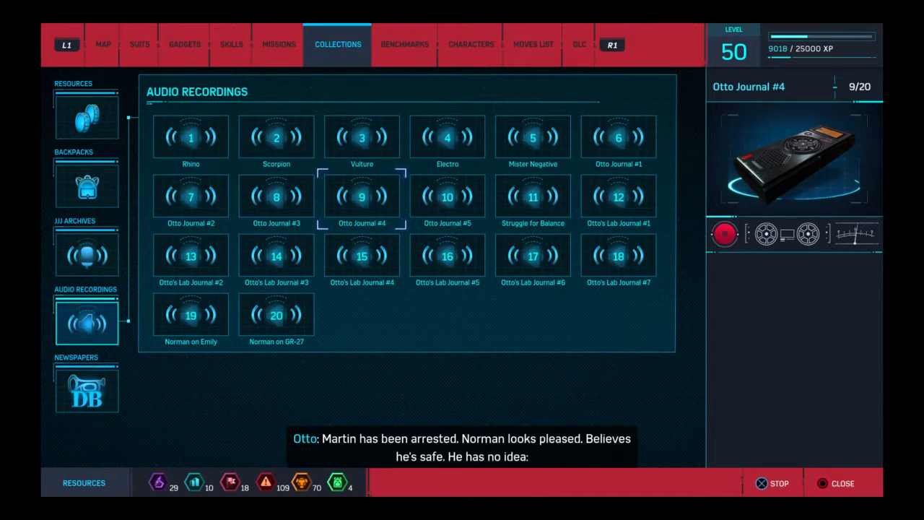
pyautogui.click(448, 196)
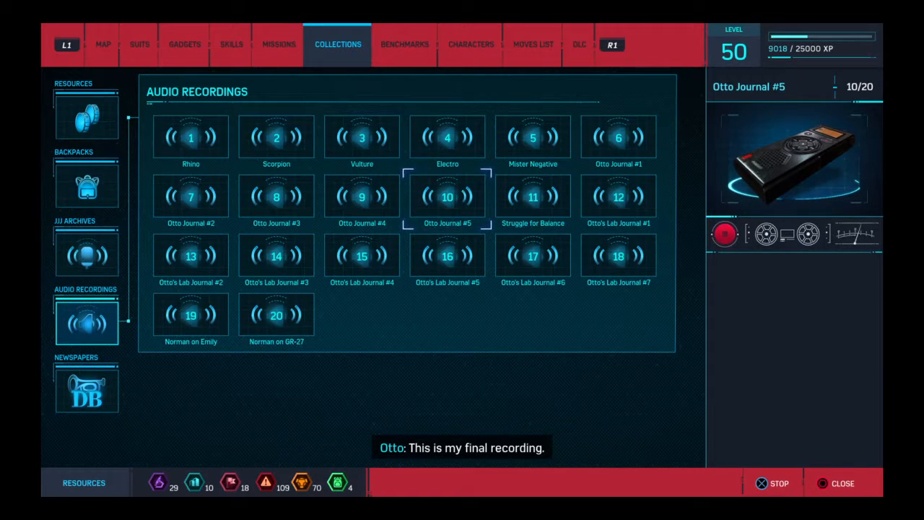
# Play Otto Journal #5 and Struggle for Balance, then start Otto's Lab Journal #1
pyautogui.click(533, 196)
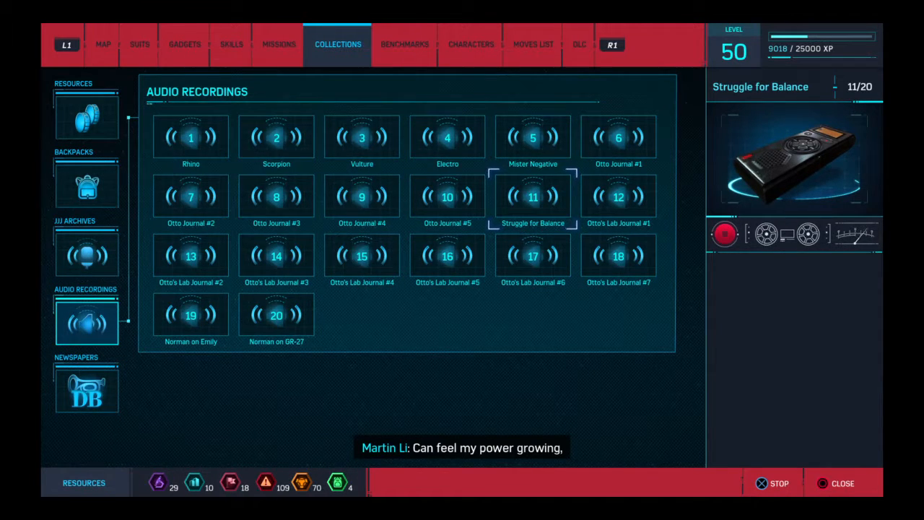
pyautogui.click(618, 196)
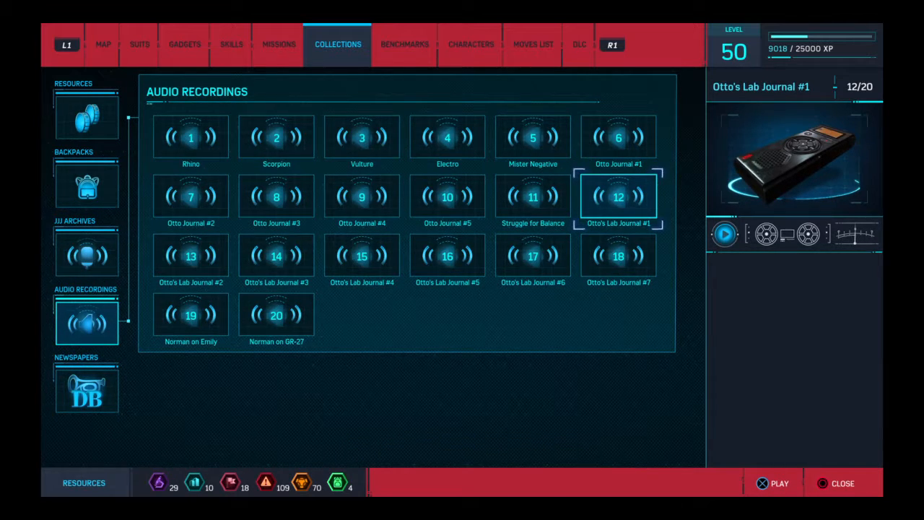
pyautogui.click(724, 234)
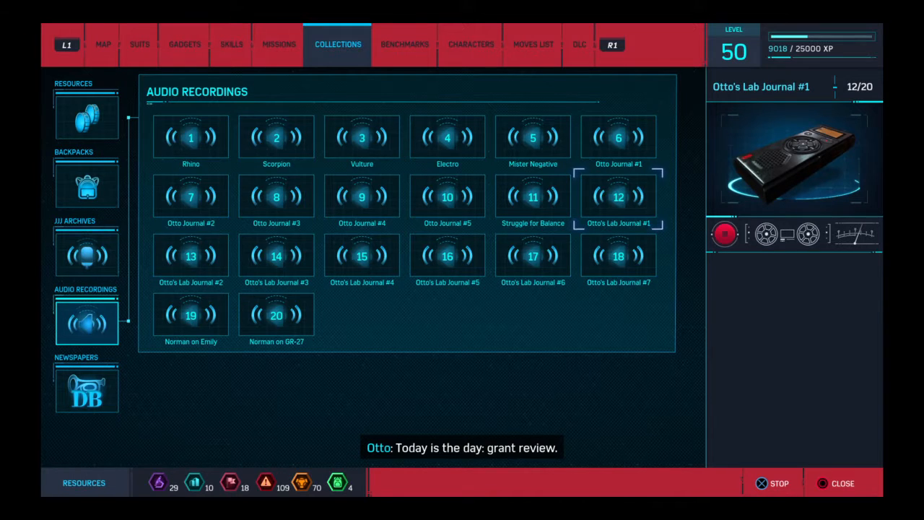
# Let Otto's Lab Journal #1 finish and select Otto's Lab Journal #2
pyautogui.click(191, 255)
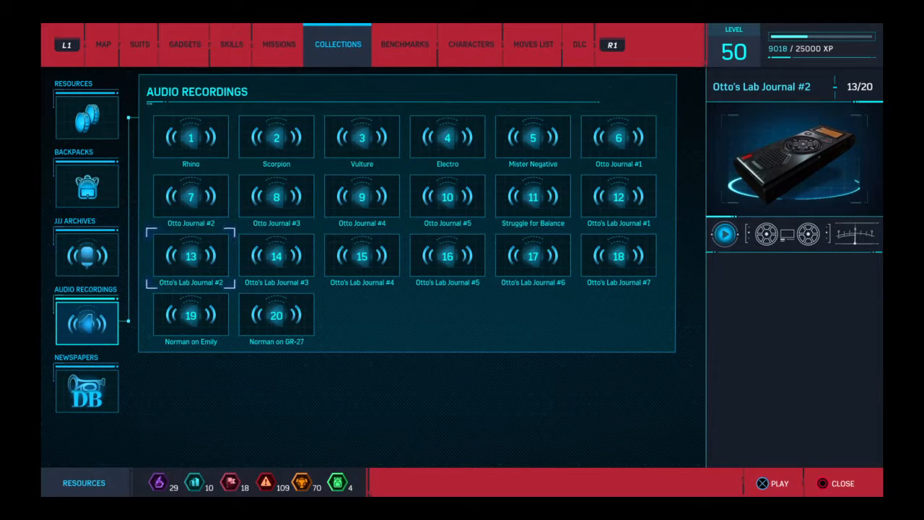
# Play Otto's Lab Journals #2 and #3 so Lab Journal #4 starts
pyautogui.click(276, 255)
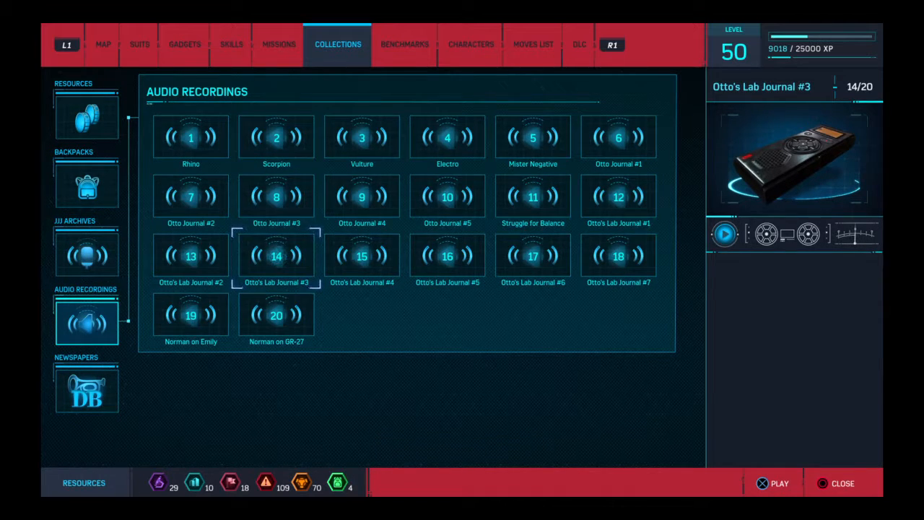
pyautogui.click(362, 255)
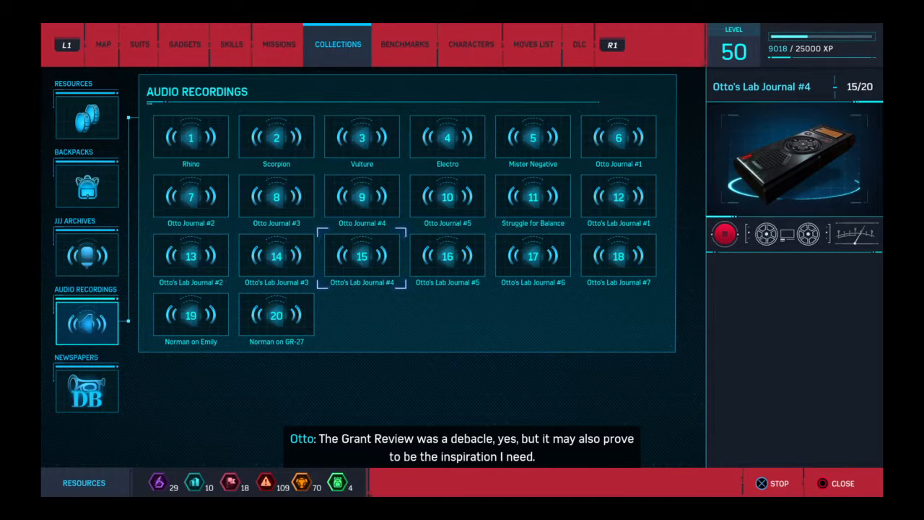
# Play Otto's Lab Journals #4 through #6, then select Lab Journal #7
pyautogui.click(447, 257)
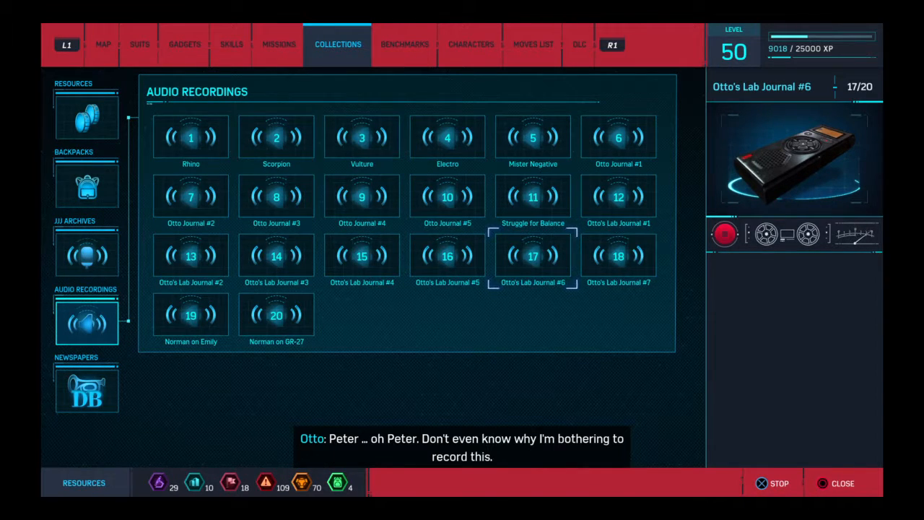
pyautogui.click(619, 256)
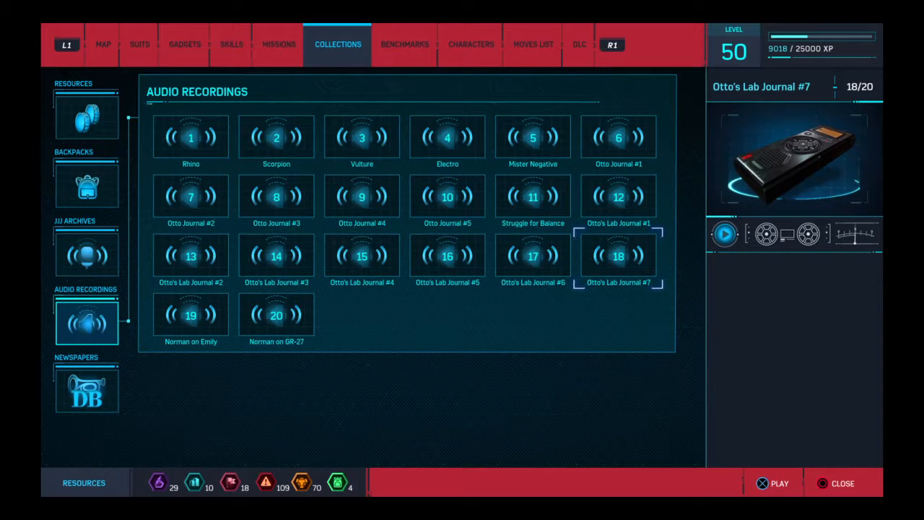
# Play Otto's Lab Journal #7 and Norman on Emily, then select Norman on GR-27
pyautogui.click(191, 315)
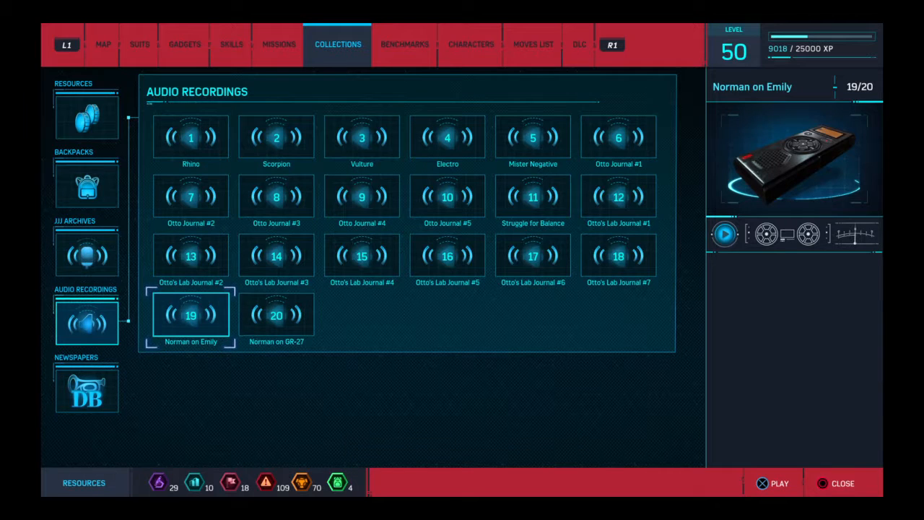
pyautogui.click(724, 233)
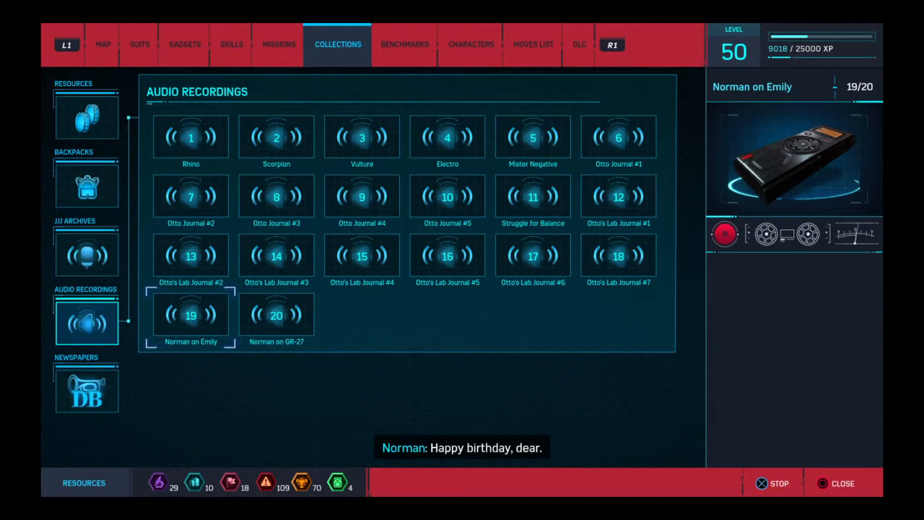
pyautogui.click(276, 314)
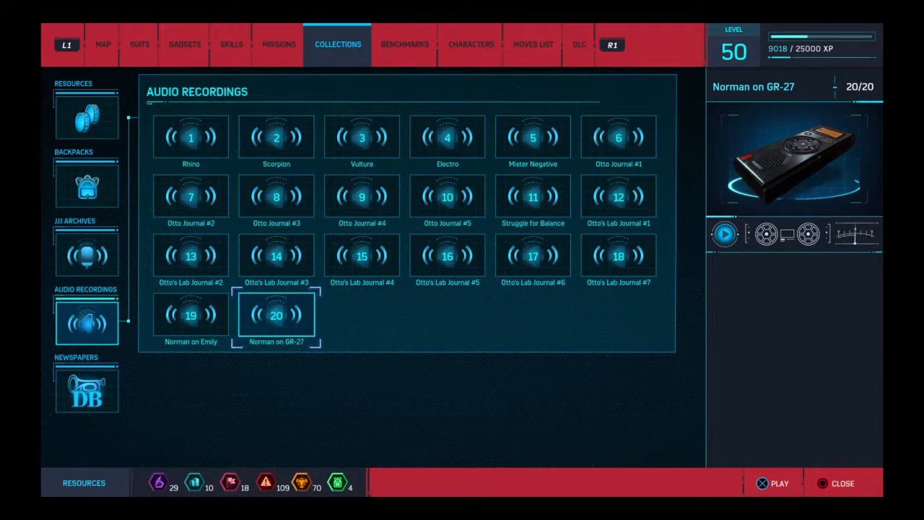
# Start Norman on GR-27, recording 20 of 20, and let it play
pyautogui.click(778, 483)
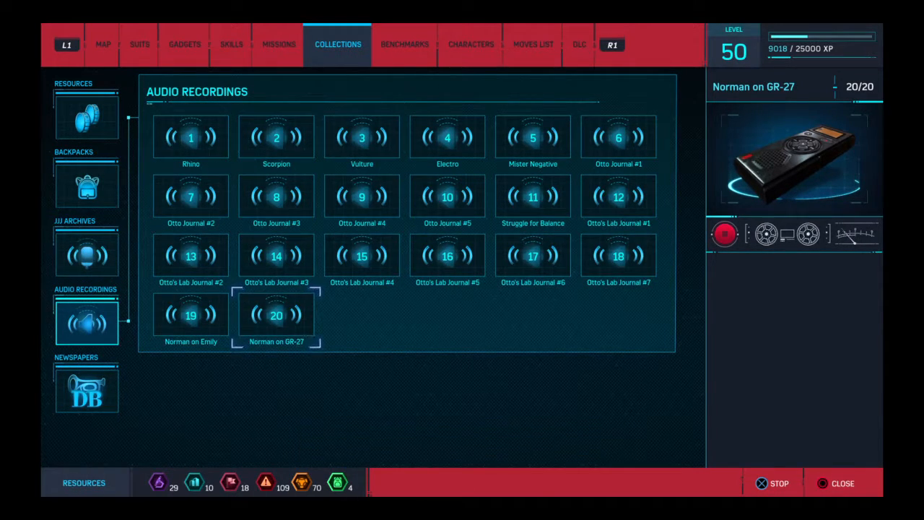
pyautogui.click(276, 315)
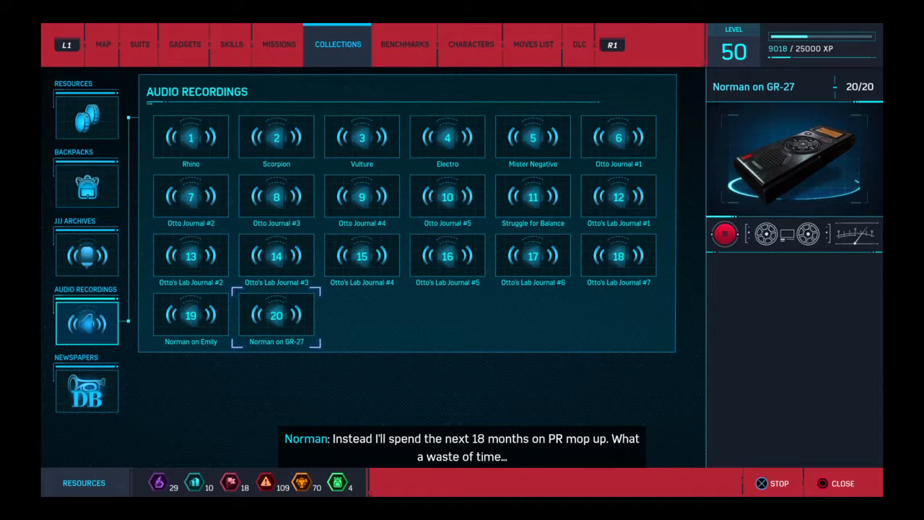